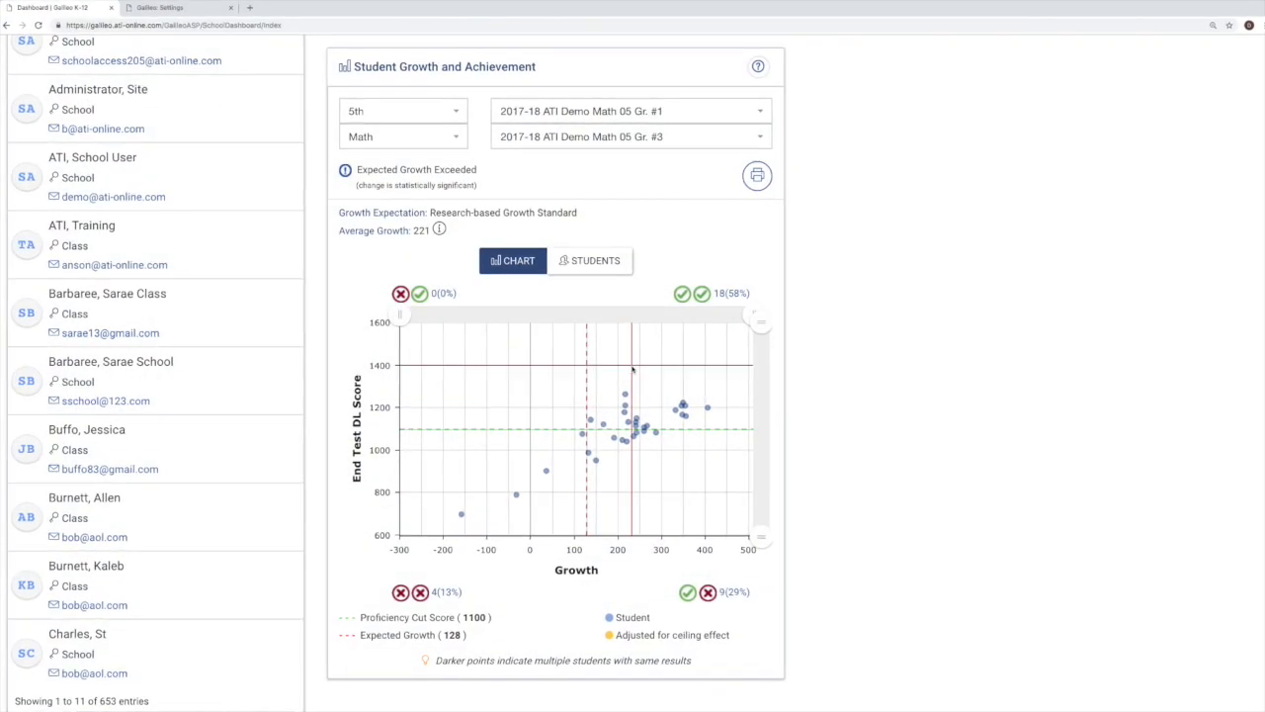
mouse_move(628, 399)
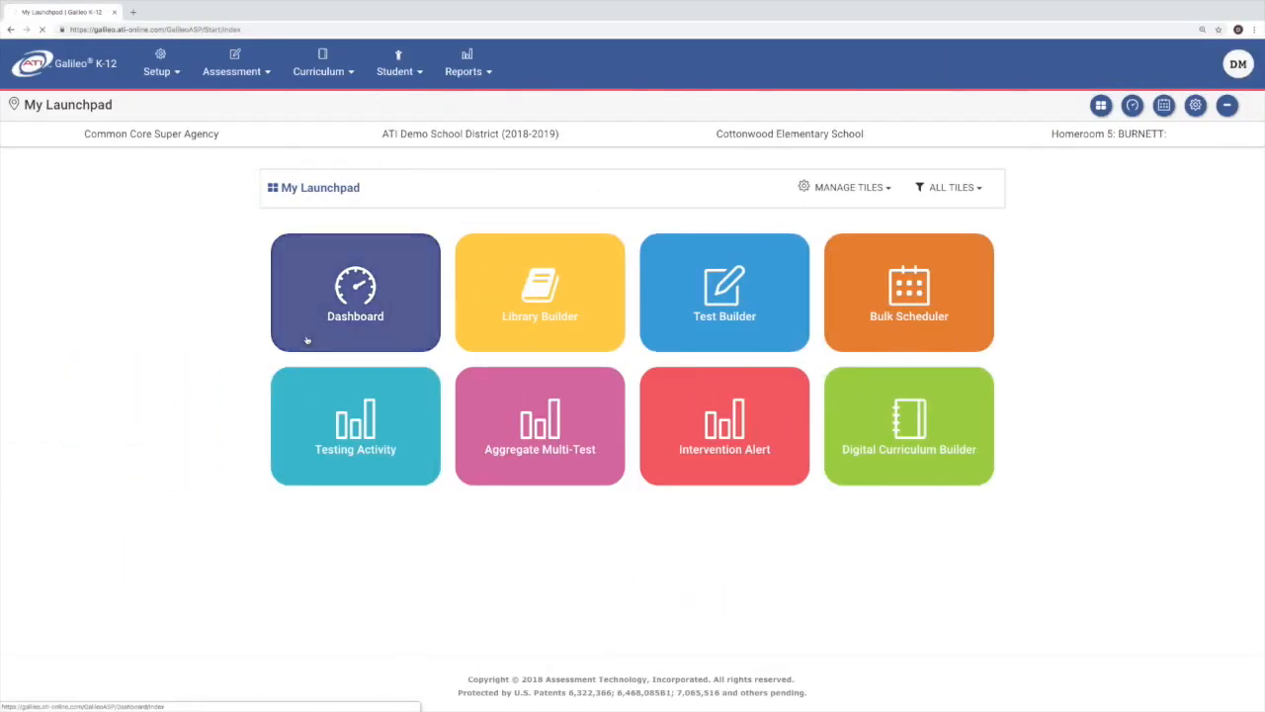
- From the teacher dashboard, compare Math 05 Gr. #1 growth against the 2017-18 ATI Demo Math 05 Gr. #2 test
left_click(355, 292)
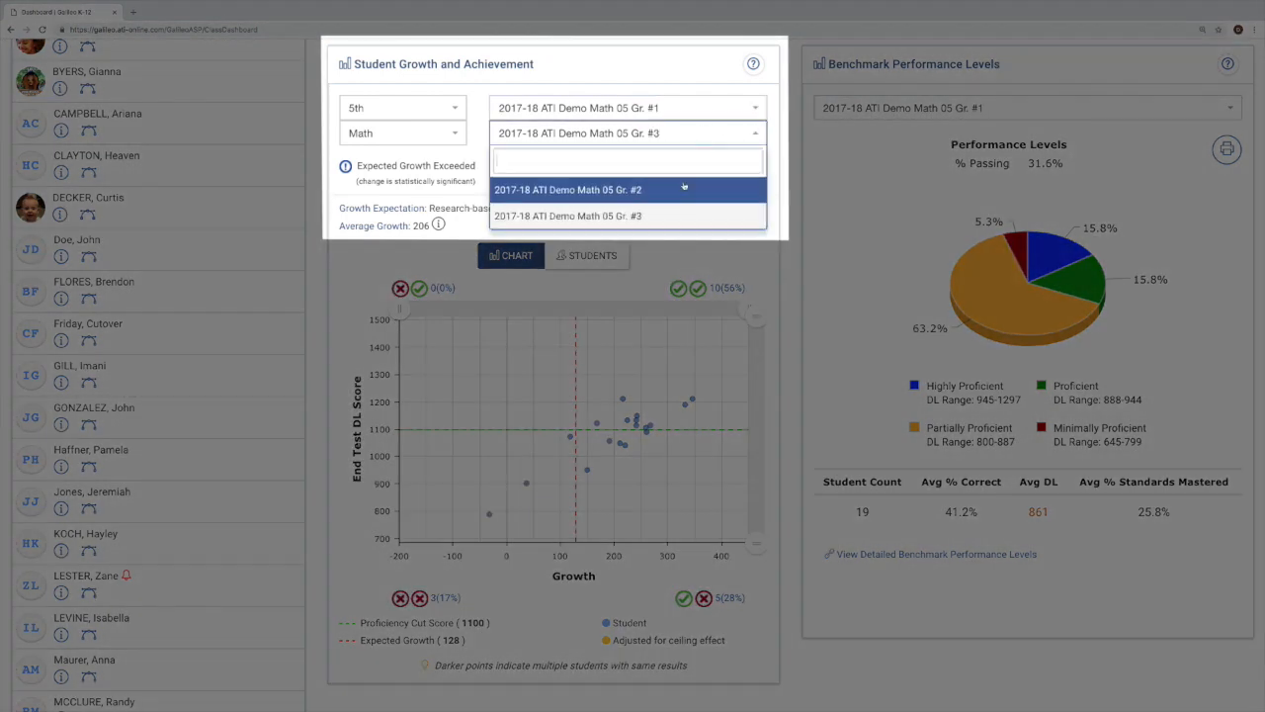
left_click(569, 190)
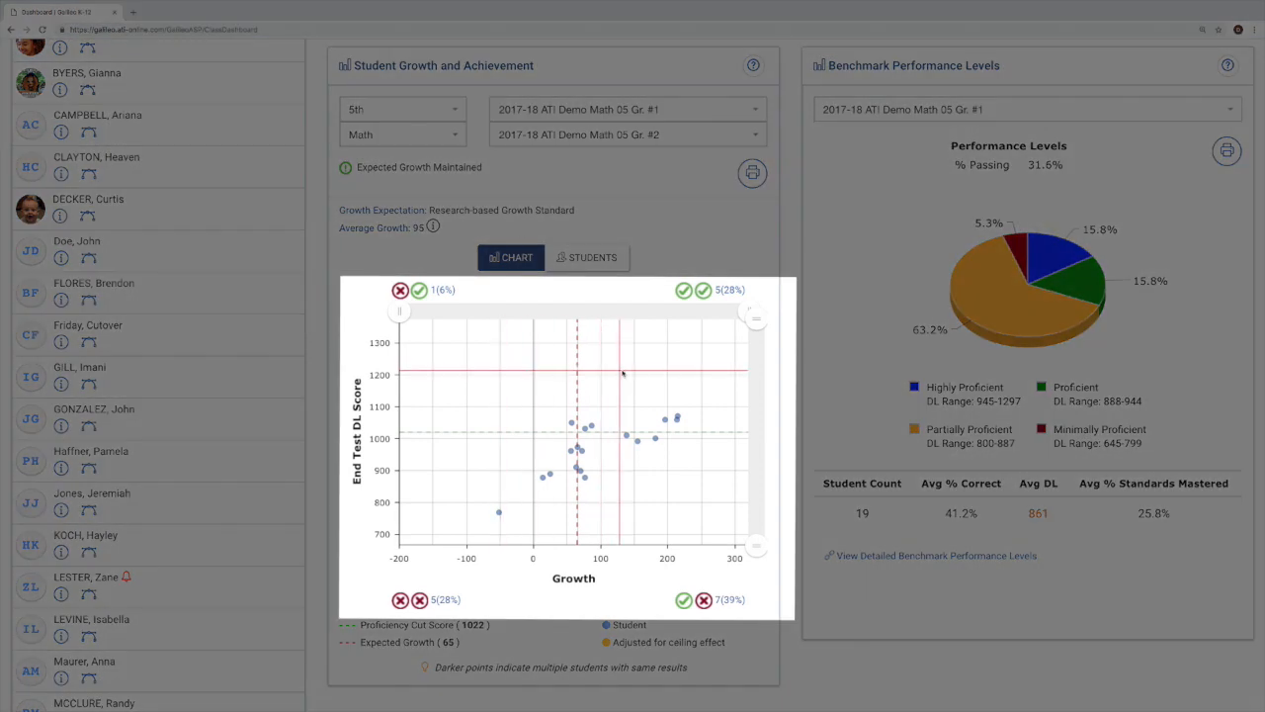
mouse_move(510, 470)
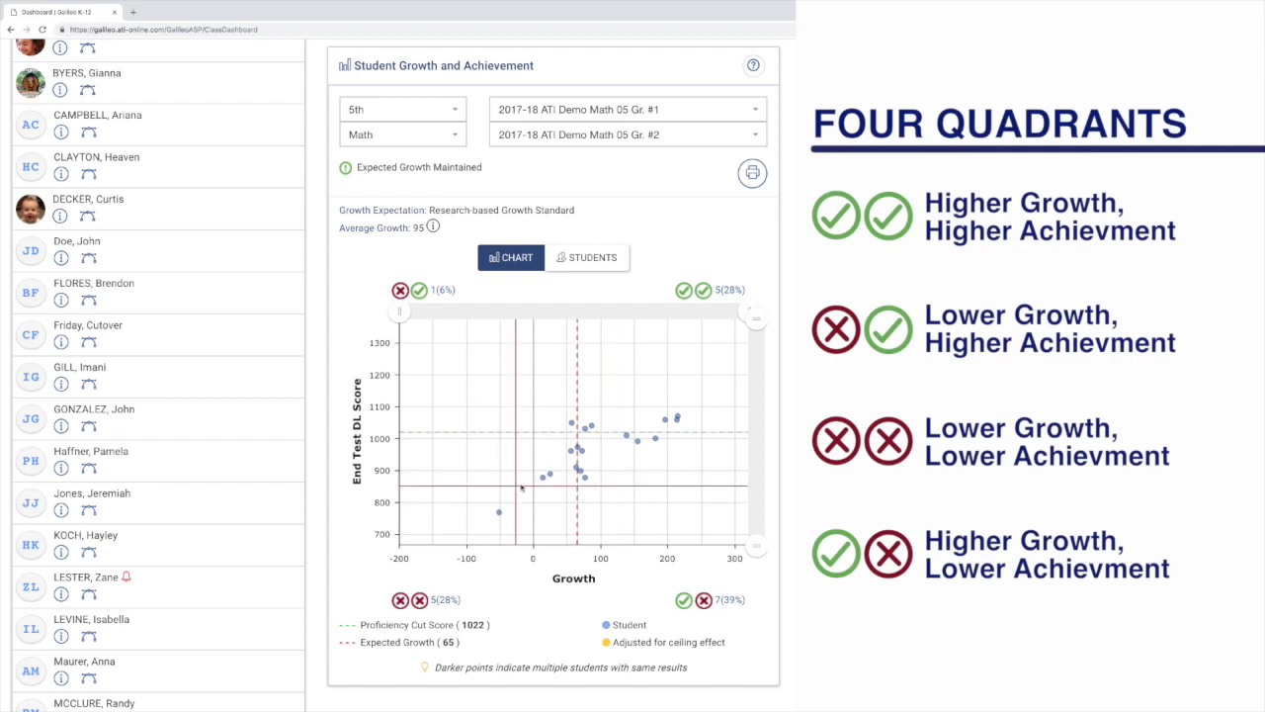
mouse_move(546, 476)
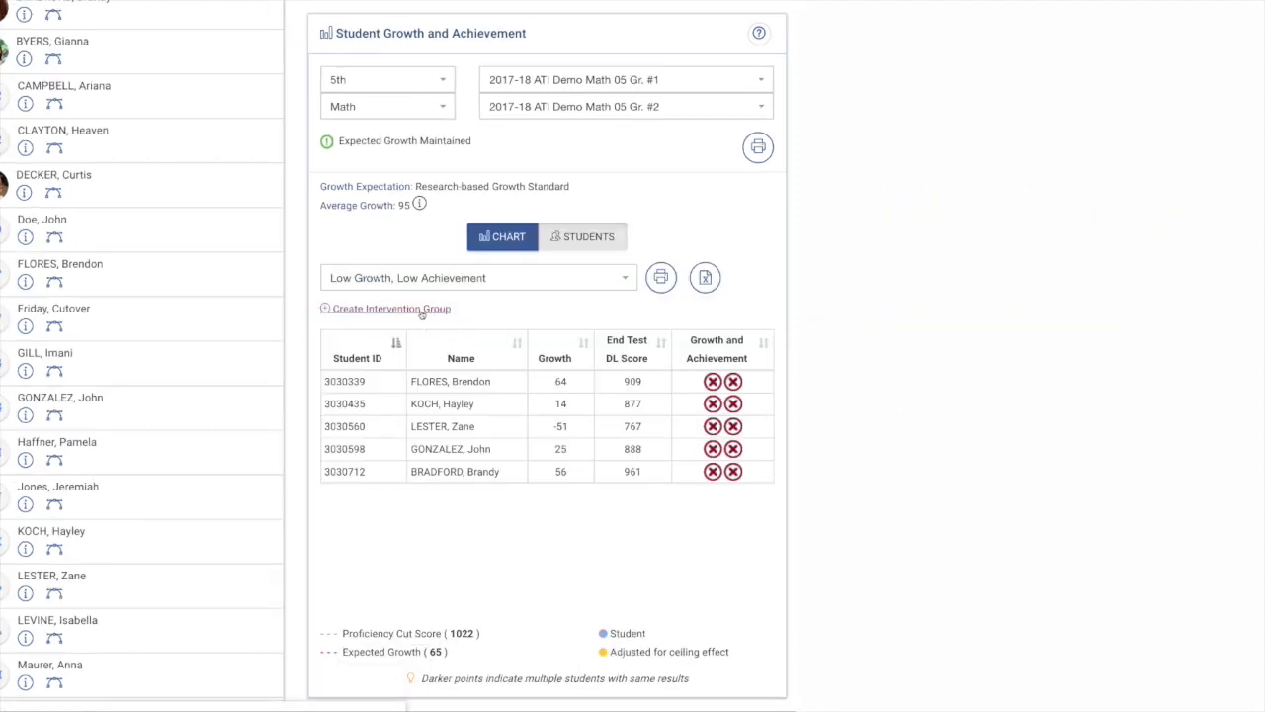
- Create an intervention group from the selected students named 'Intervention 1'
left_click(386, 308)
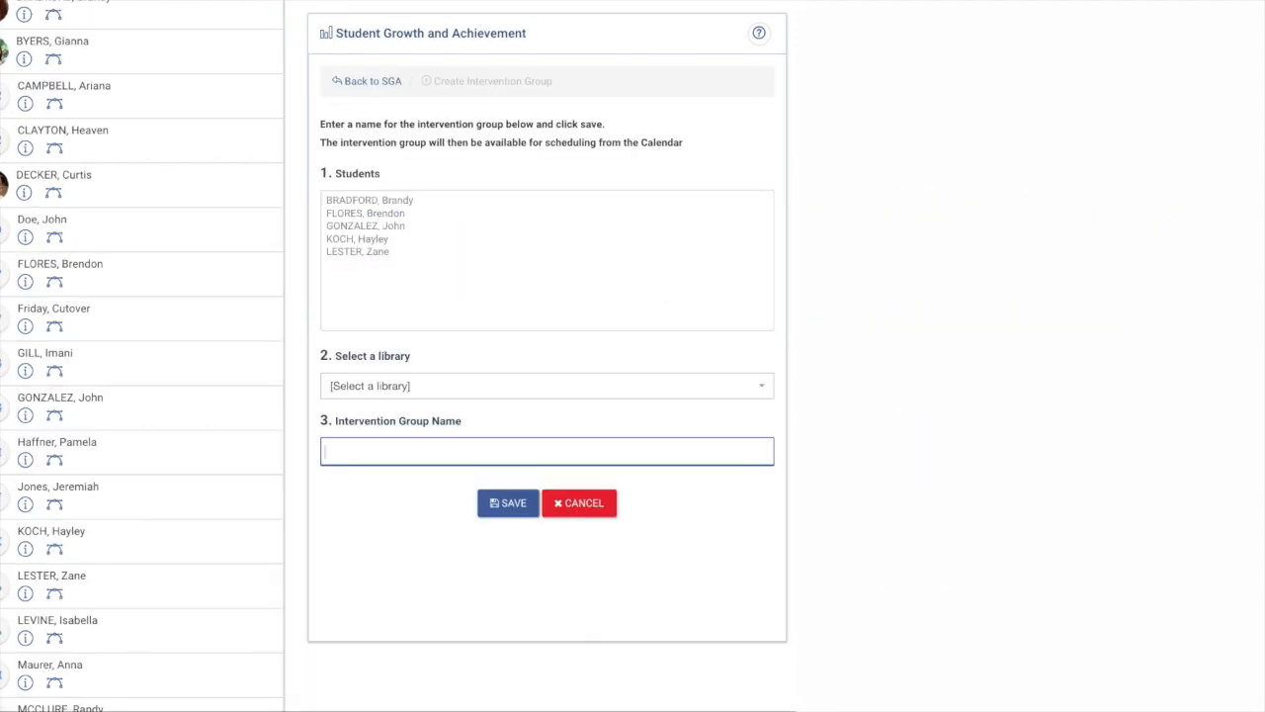
type("Intervention")
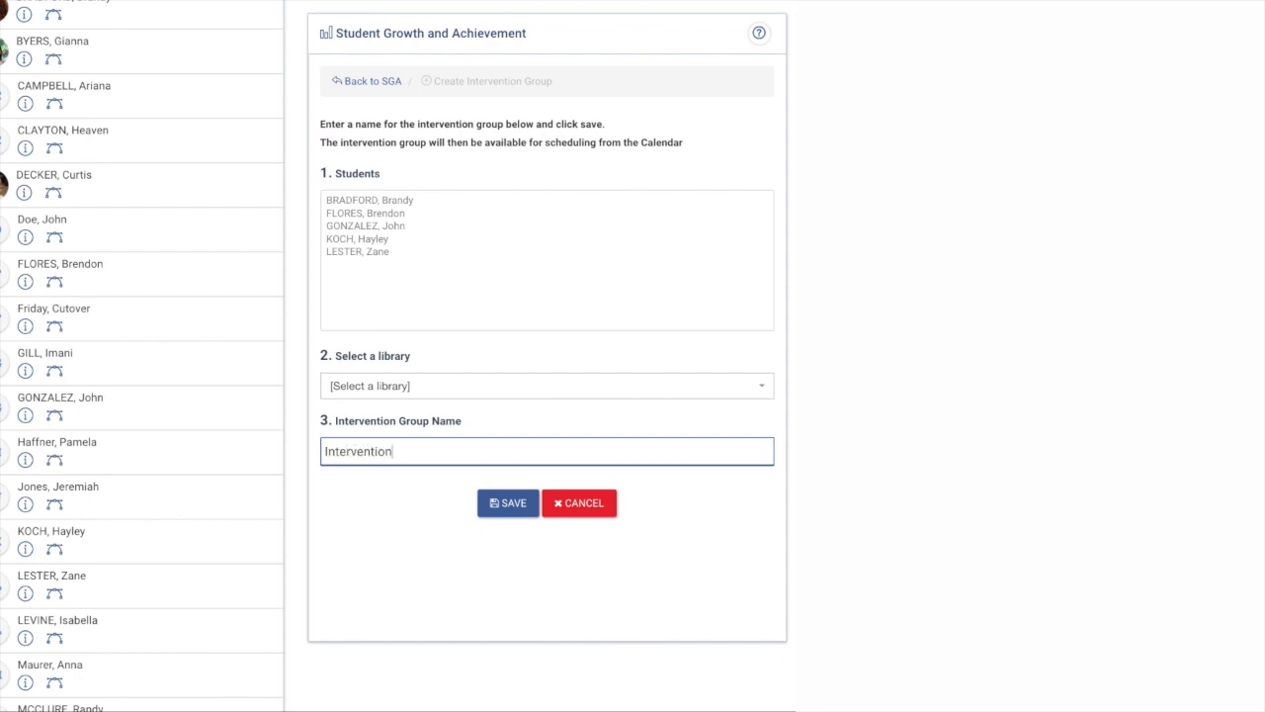
type("1")
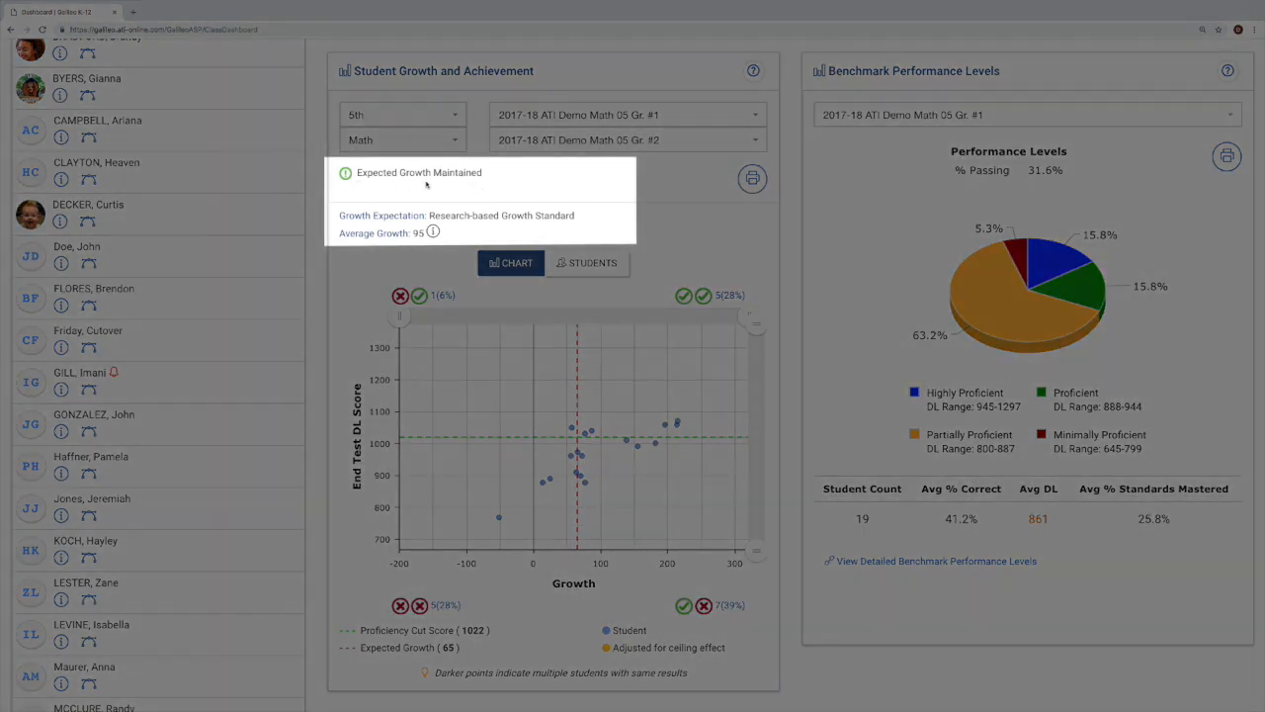
mouse_move(482, 186)
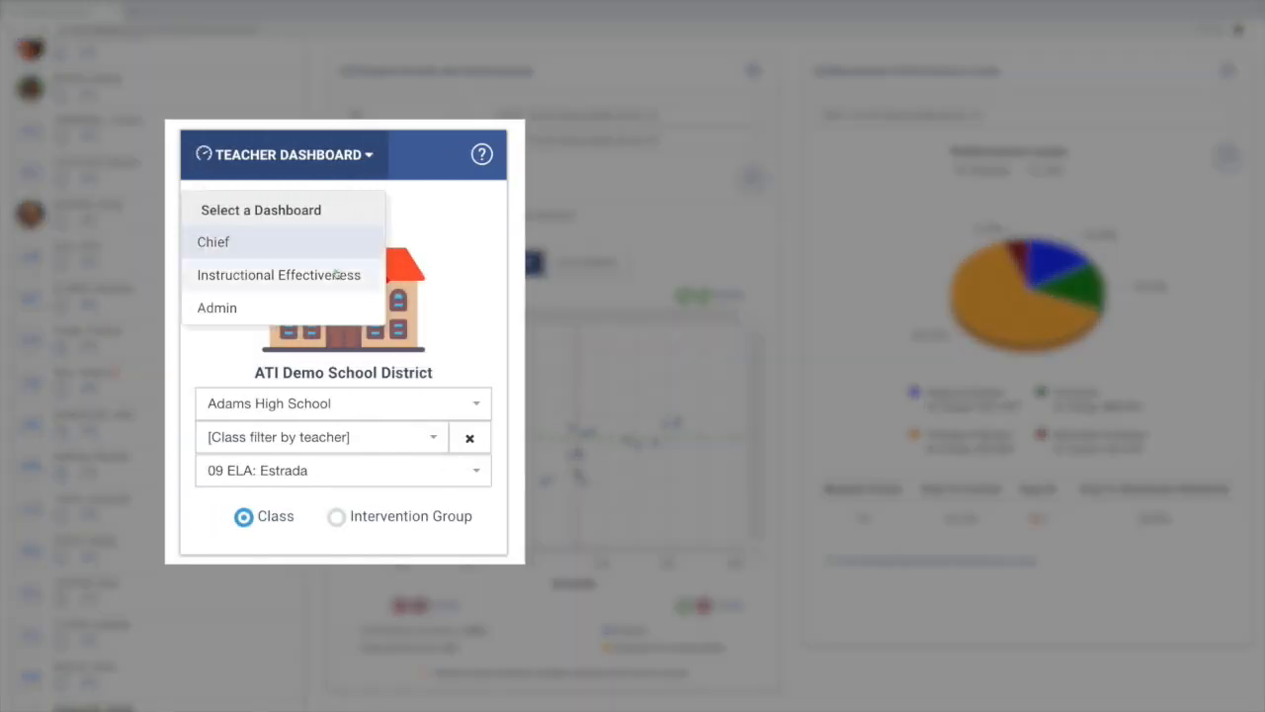
- View the Admin dashboard's growth and achievement scatter plot for All Schools
left_click(217, 308)
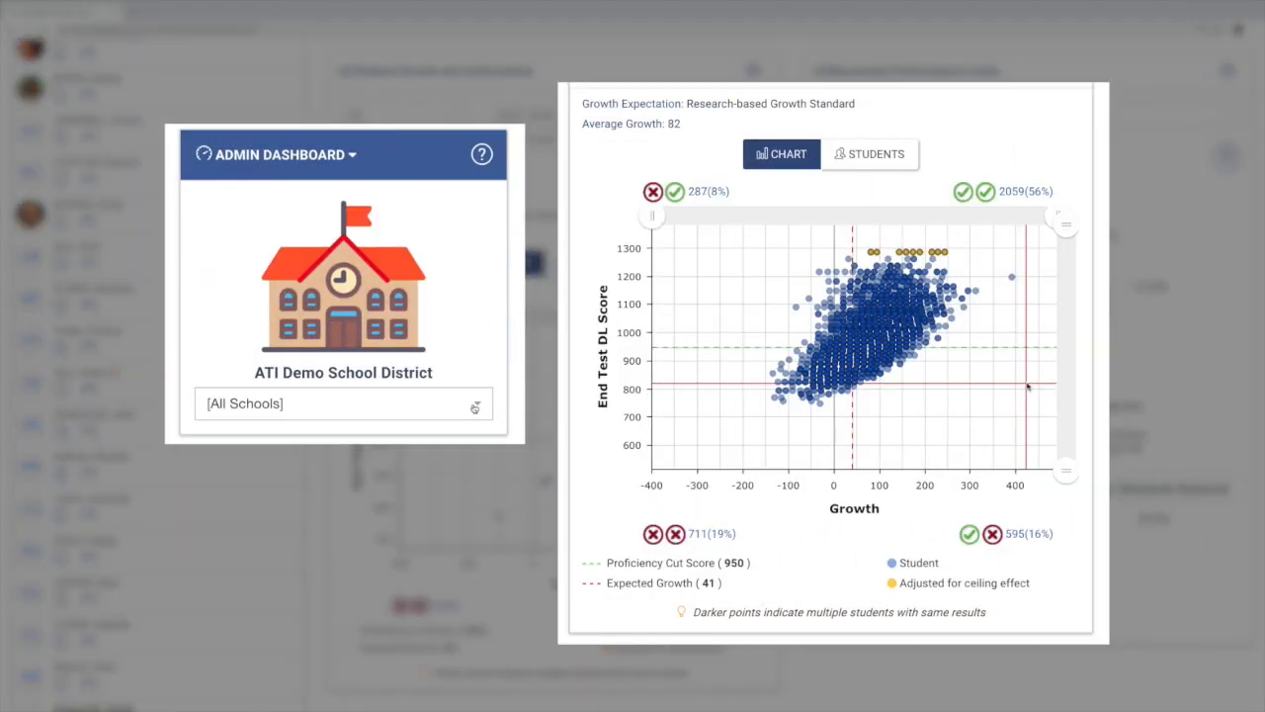
left_click(343, 404)
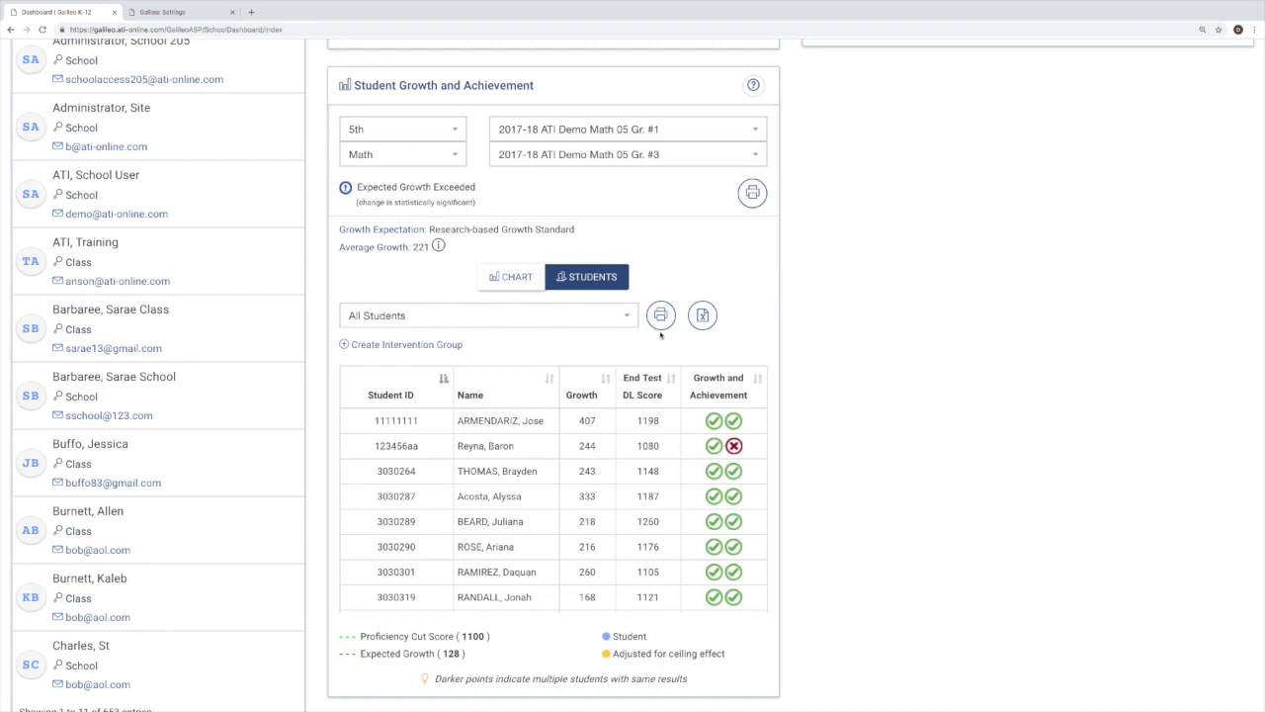
mouse_move(660, 314)
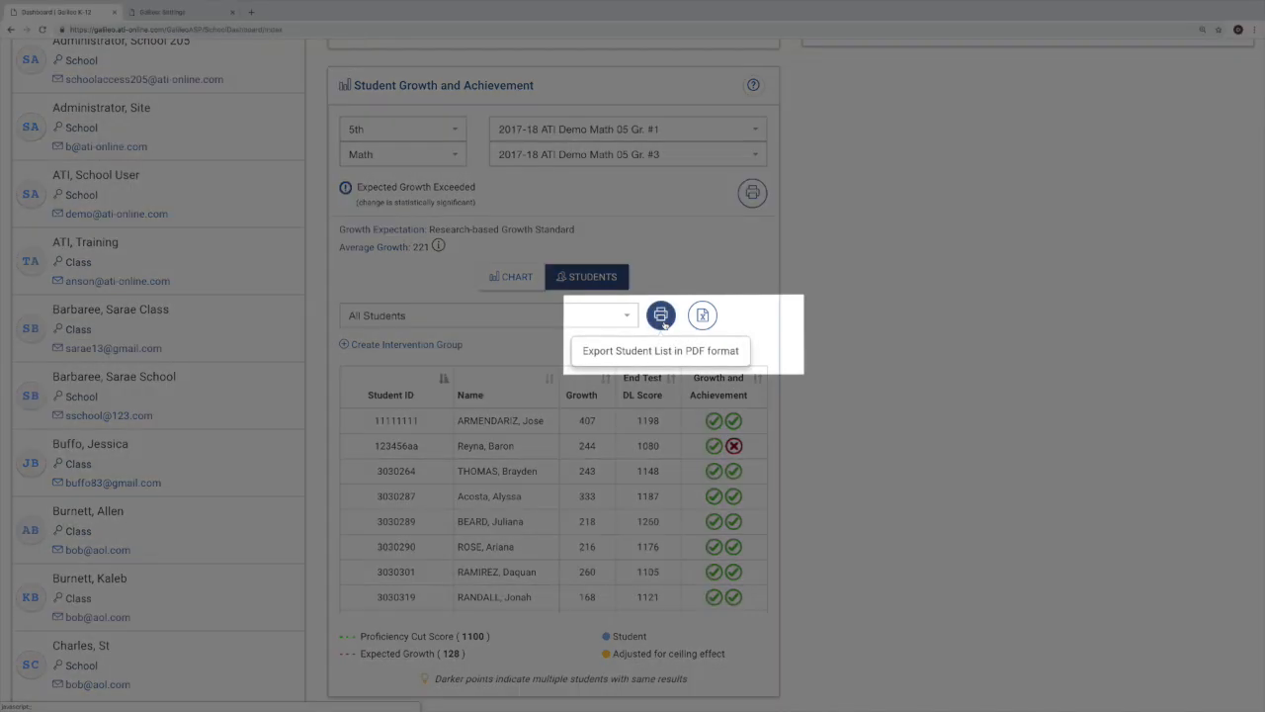
- Export the student growth and achievement list in PDF format
left_click(701, 315)
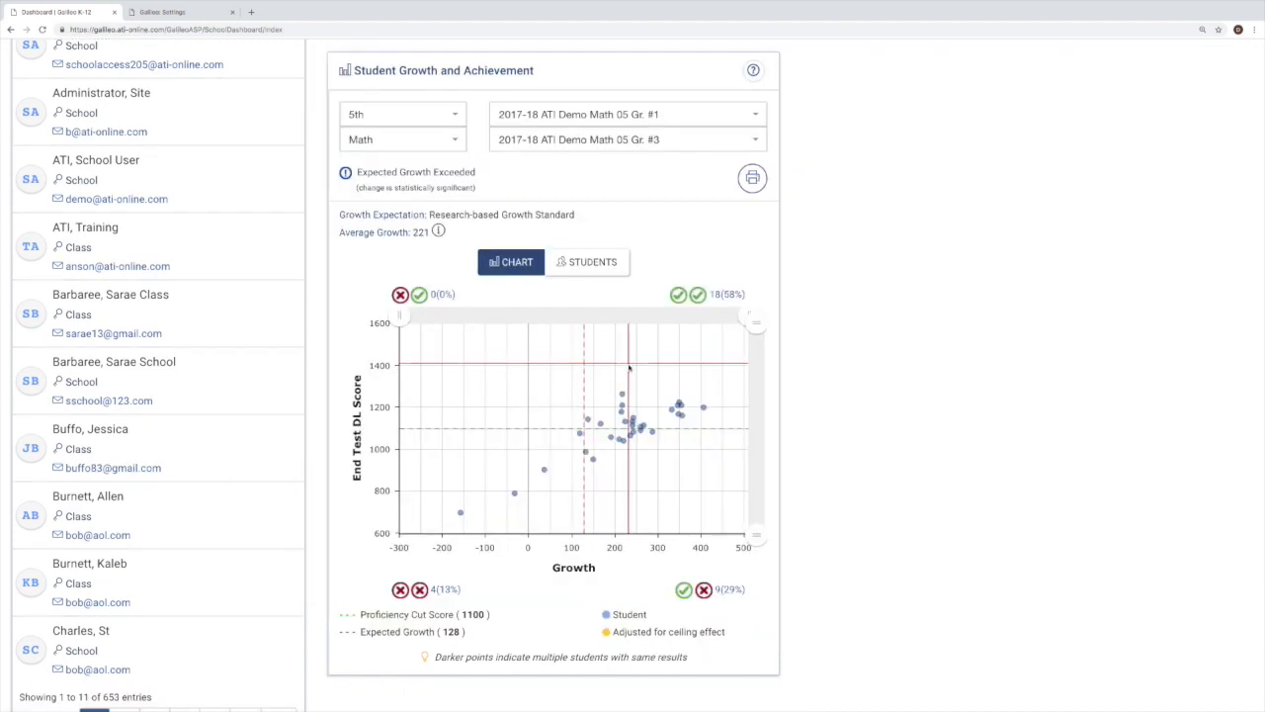
mouse_move(625, 395)
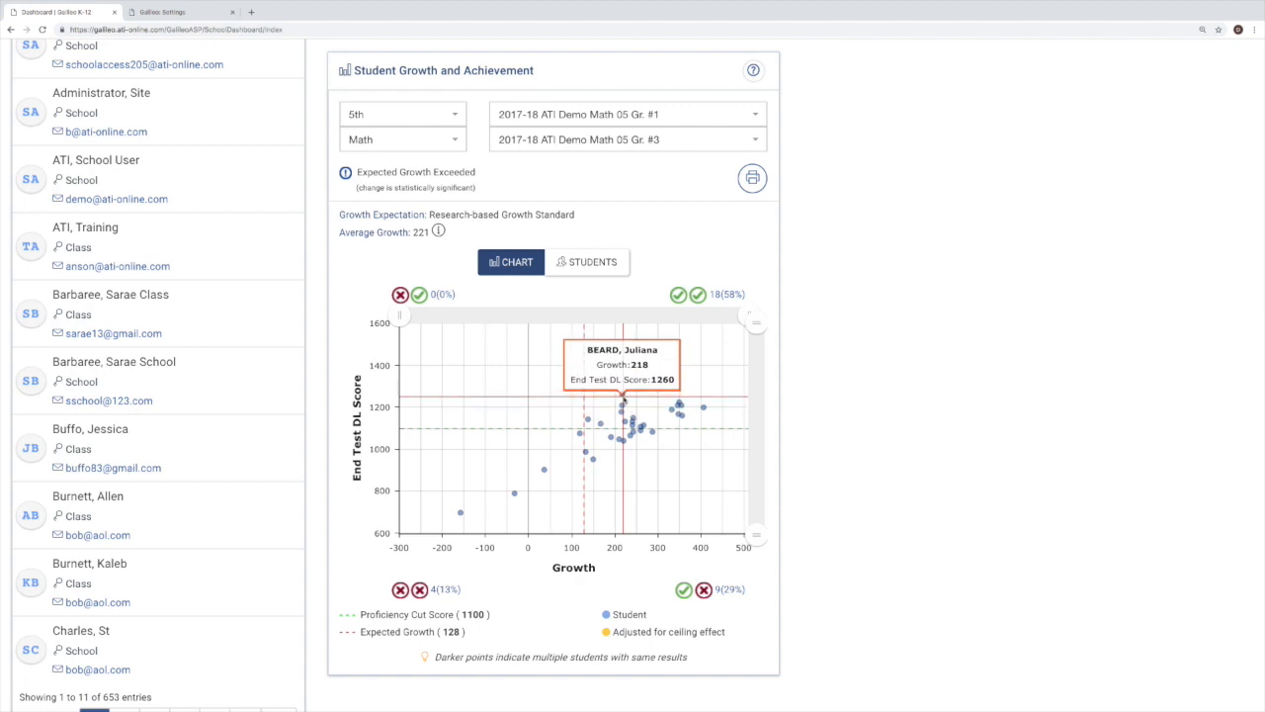
mouse_move(621, 413)
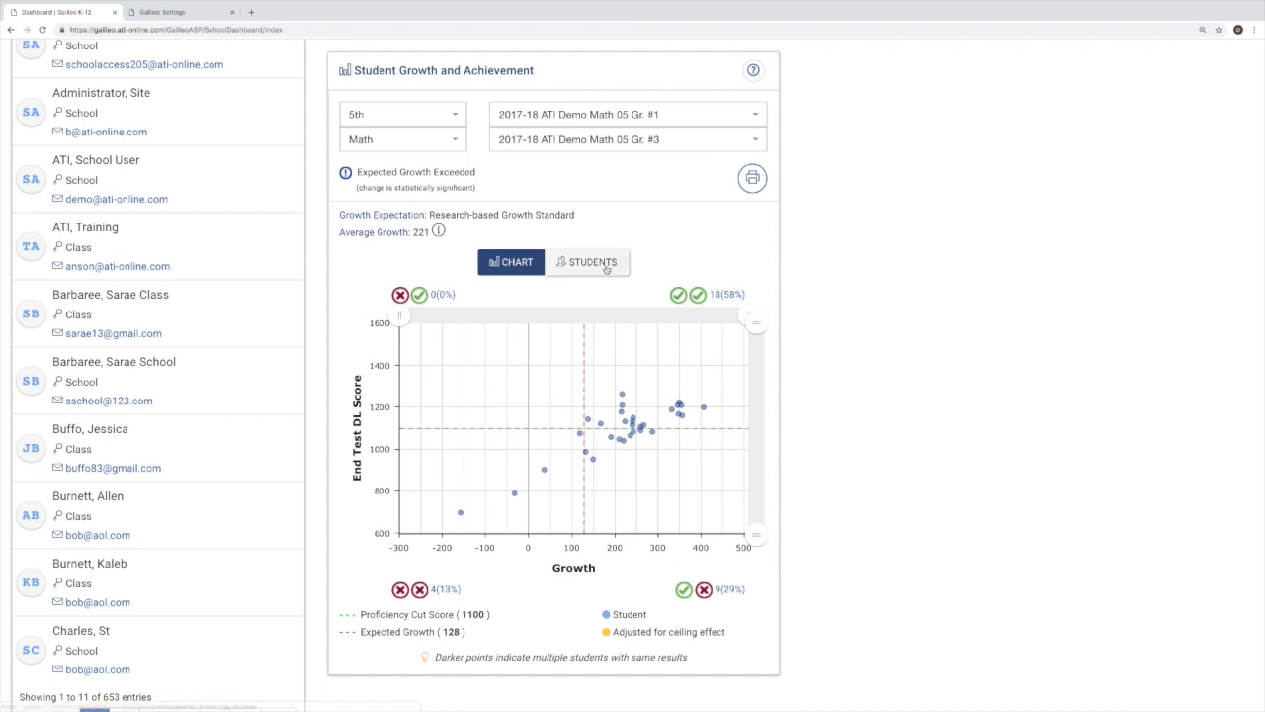
- Show the Gr. #1 versus Gr. #3 results as the Students table
left_click(587, 261)
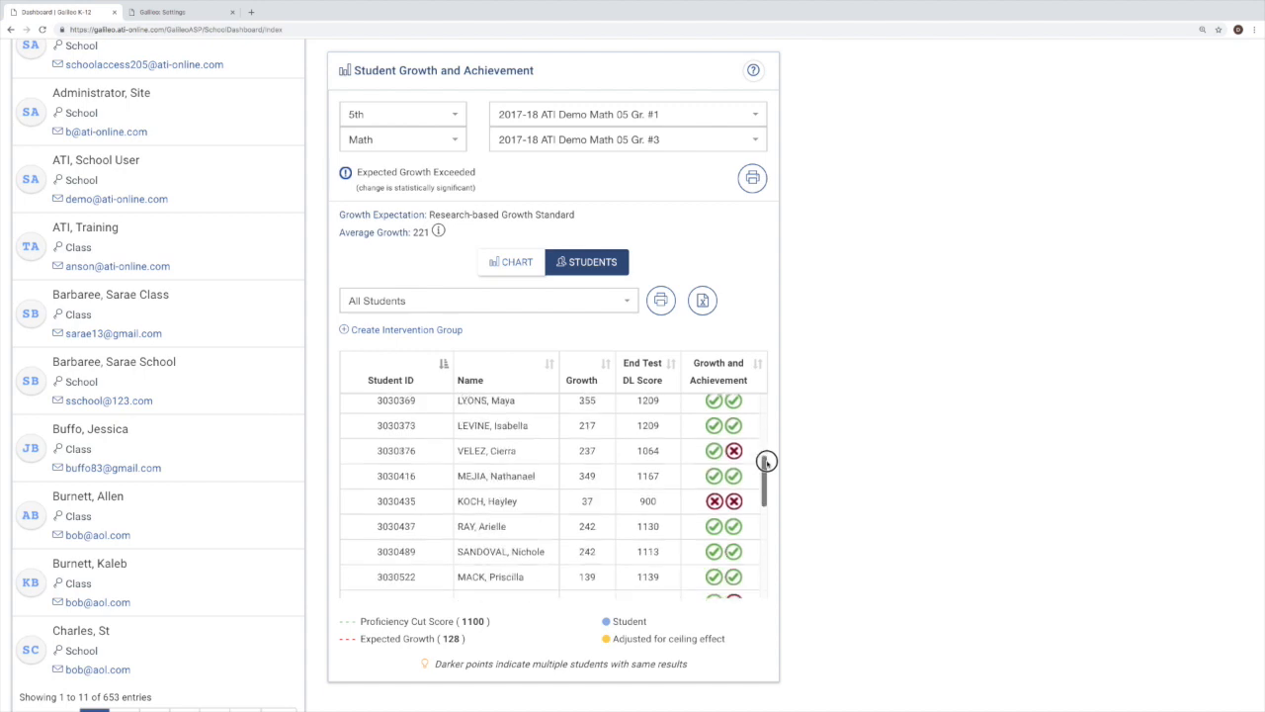
left_click(510, 257)
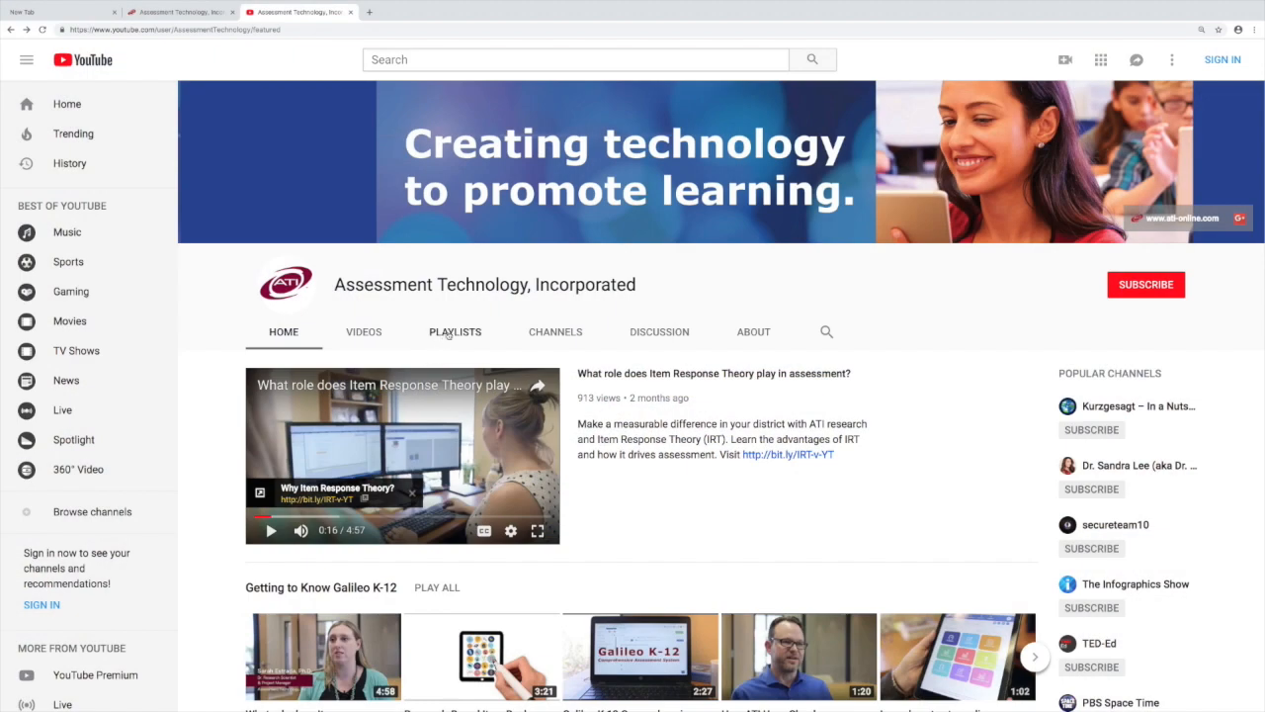
- Browse the channel's playlists: Galileo Tours, Getting to Know Galileo K-12, All About Galileo Pre-K
left_click(455, 332)
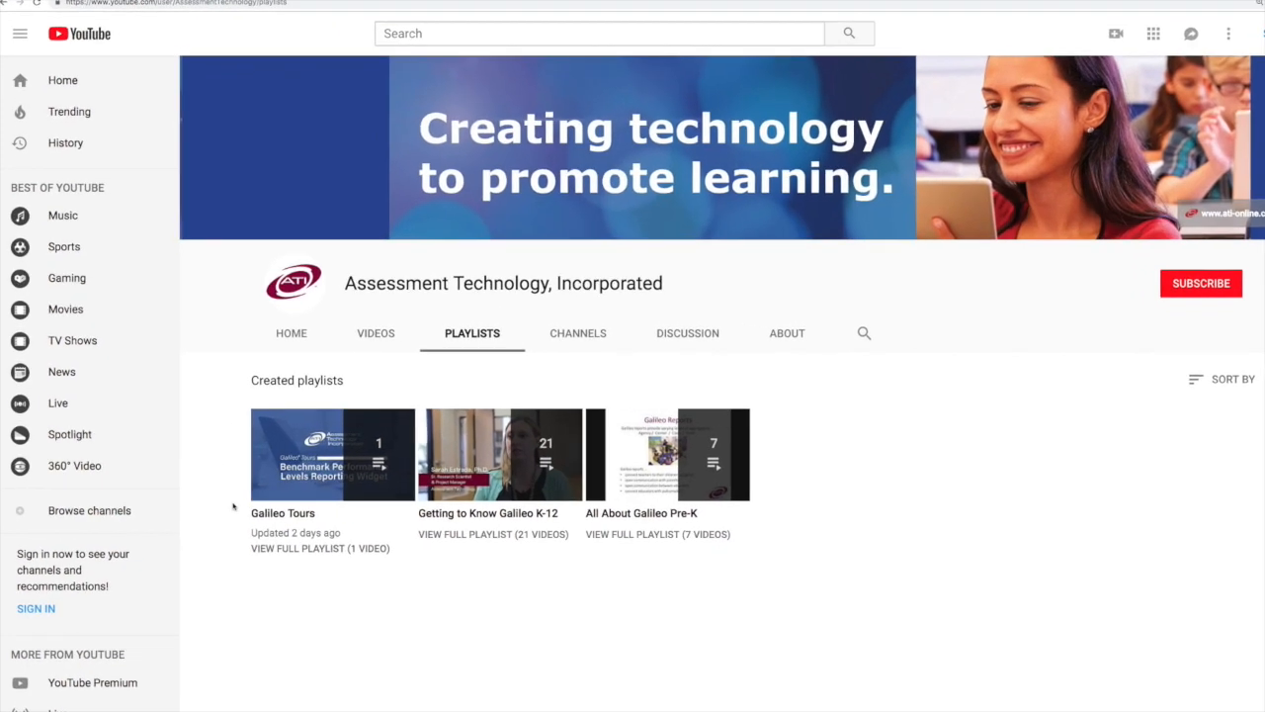
scroll("down", 3)
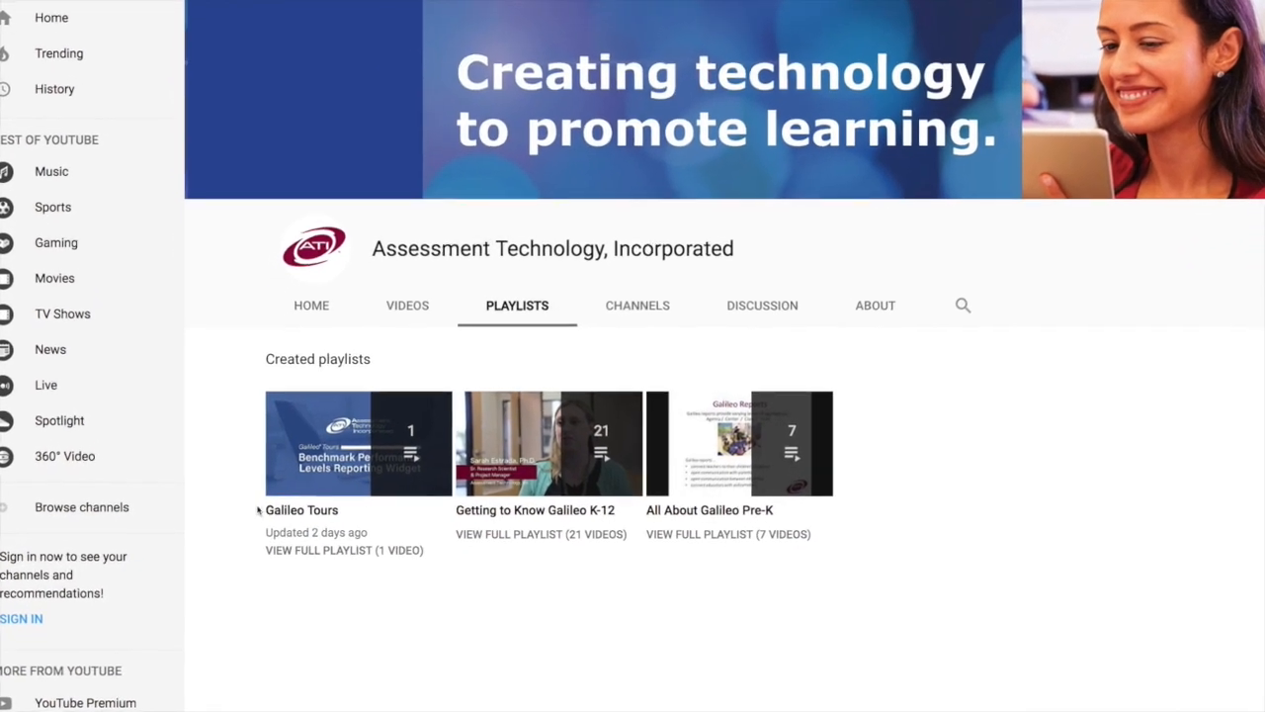